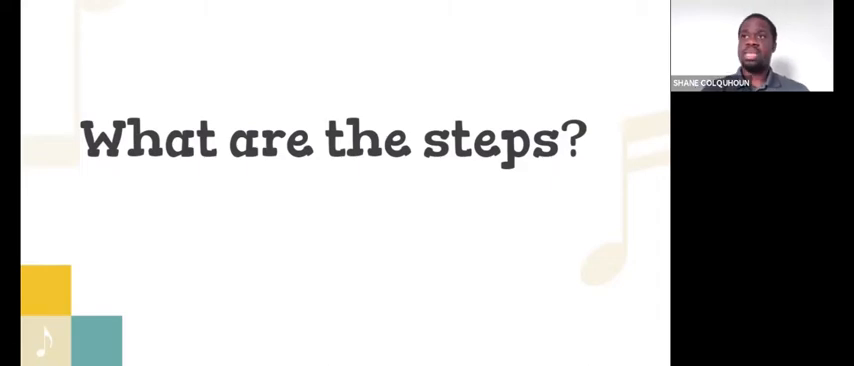
Advance to 'The Steps' slide: establish goals with the stakeholder, administration first.
key(right)
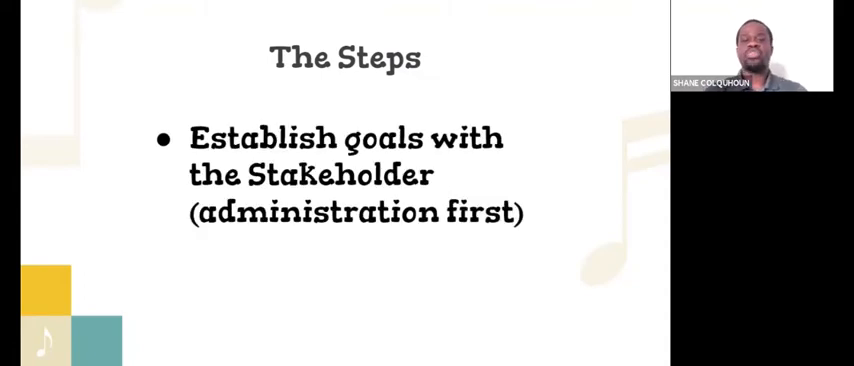